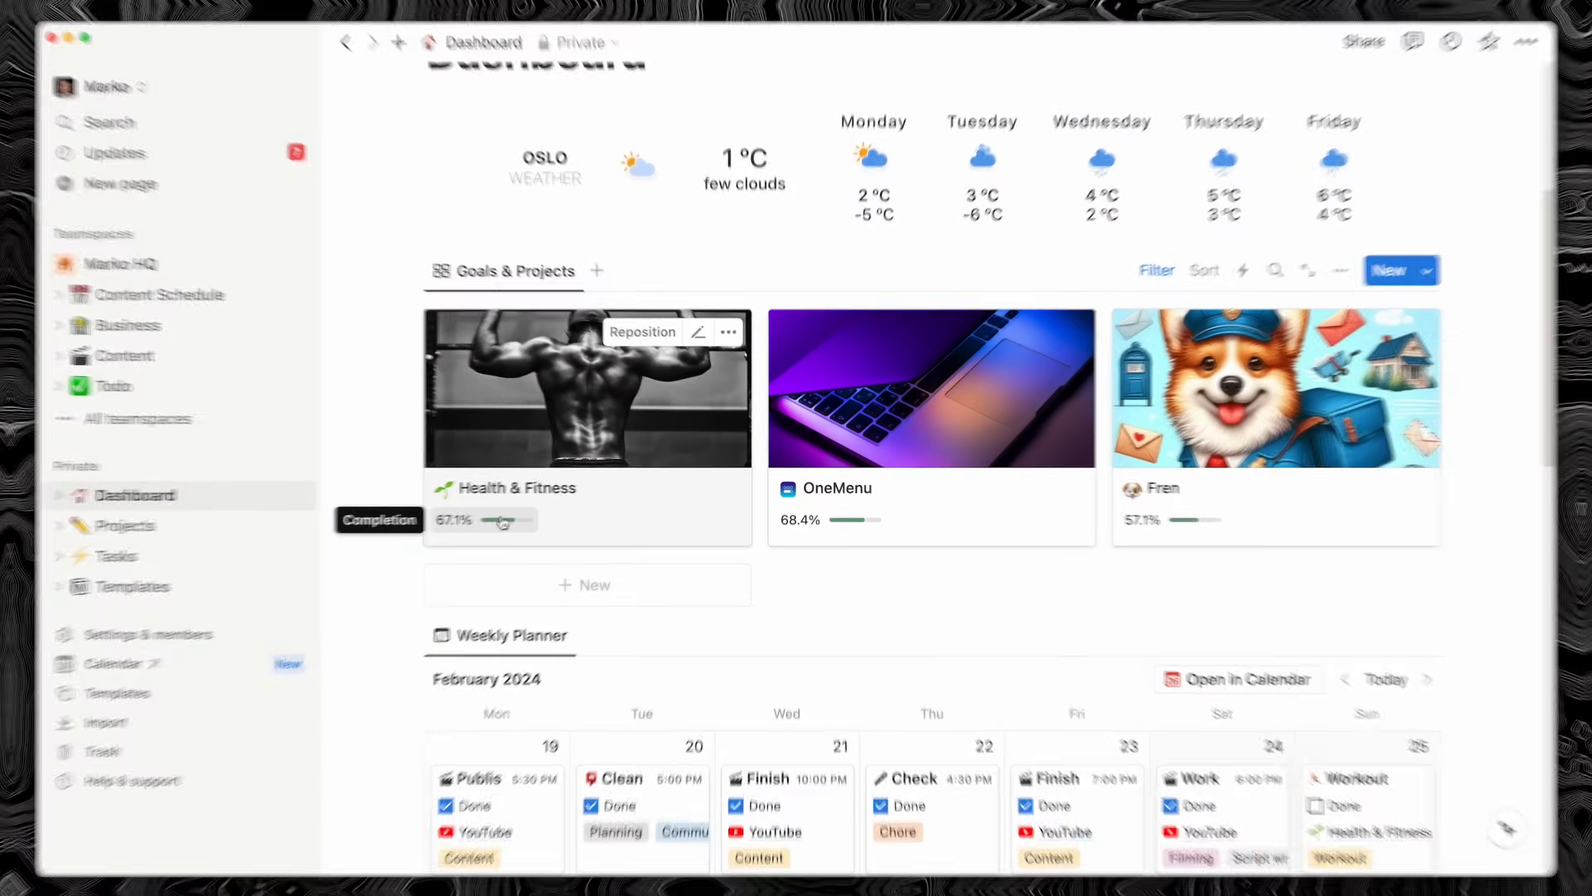
Reveal the Health & Fitness 67.1% rollup settings: Tasks relation, Done property, percent checked
left_click(500, 519)
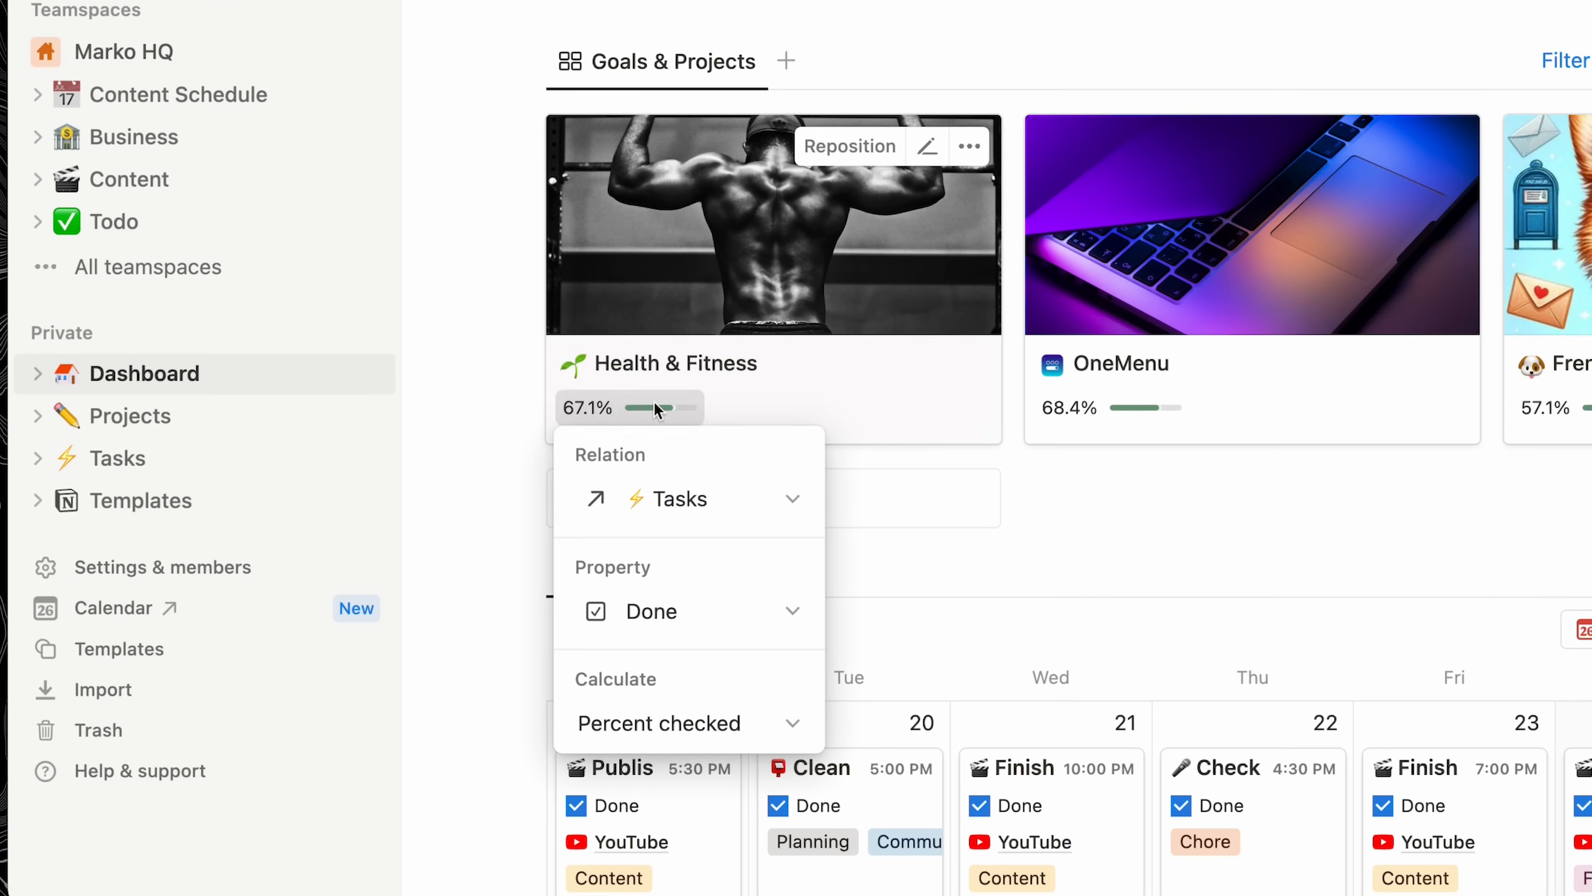
mouse_move(678, 498)
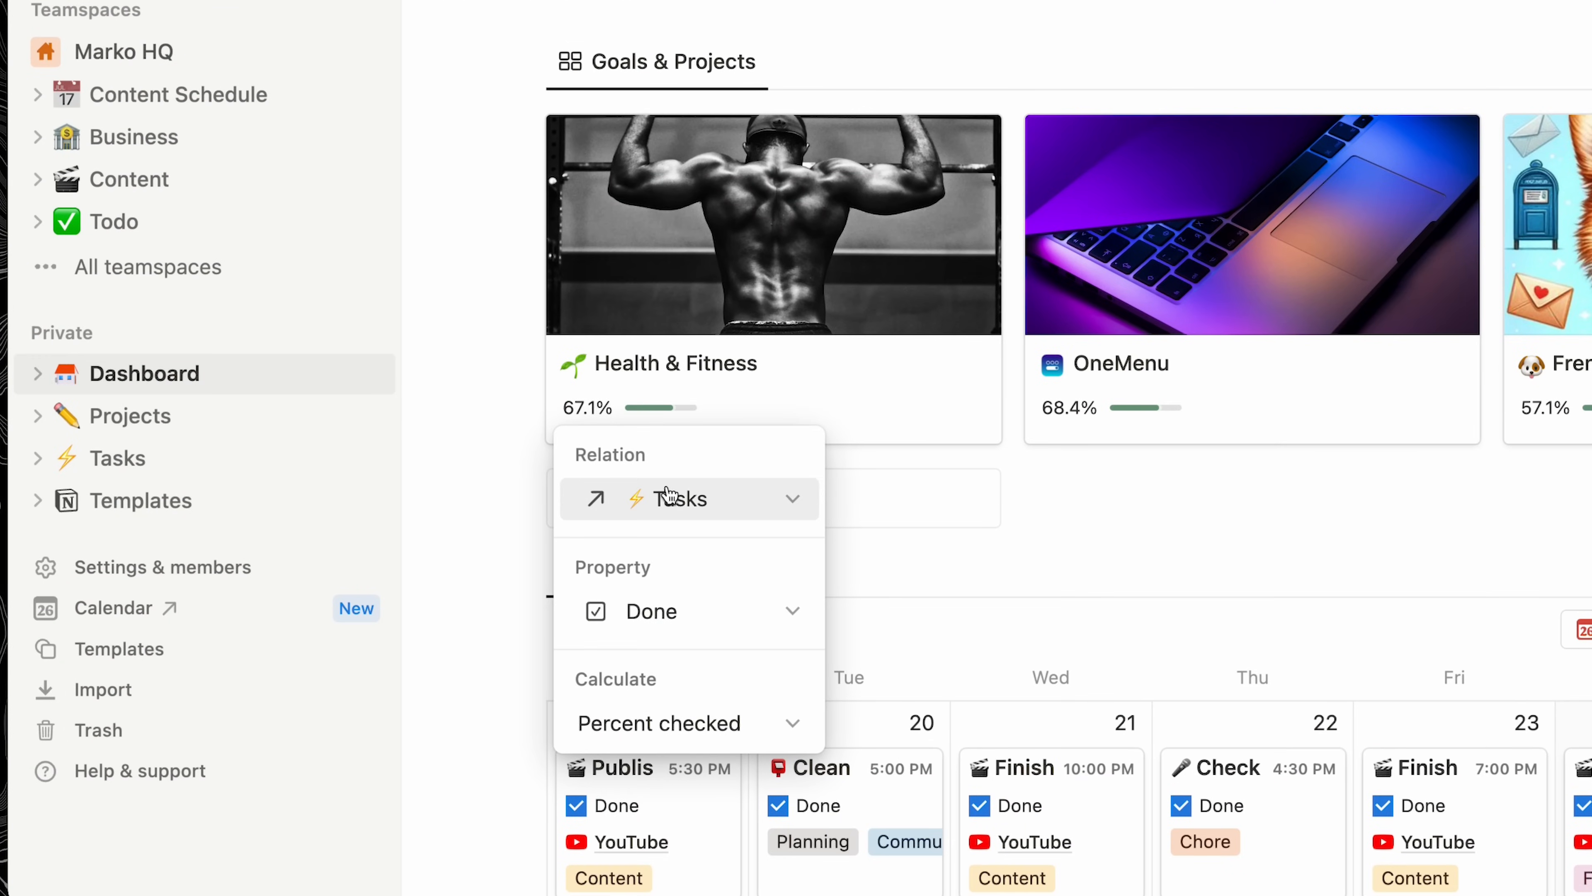
mouse_move(703, 494)
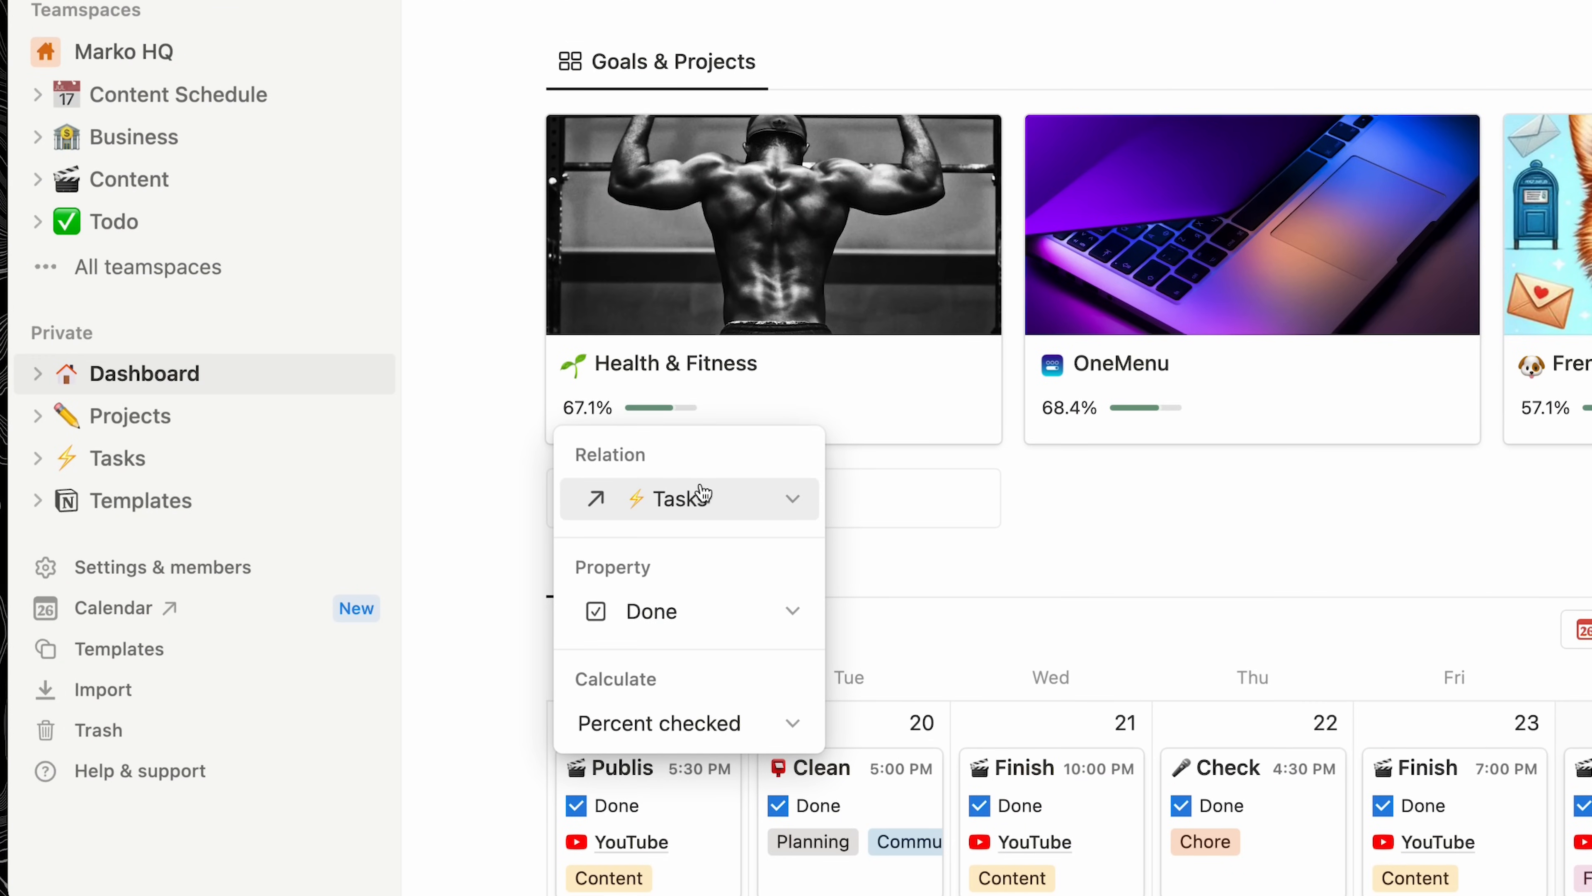
mouse_move(630, 603)
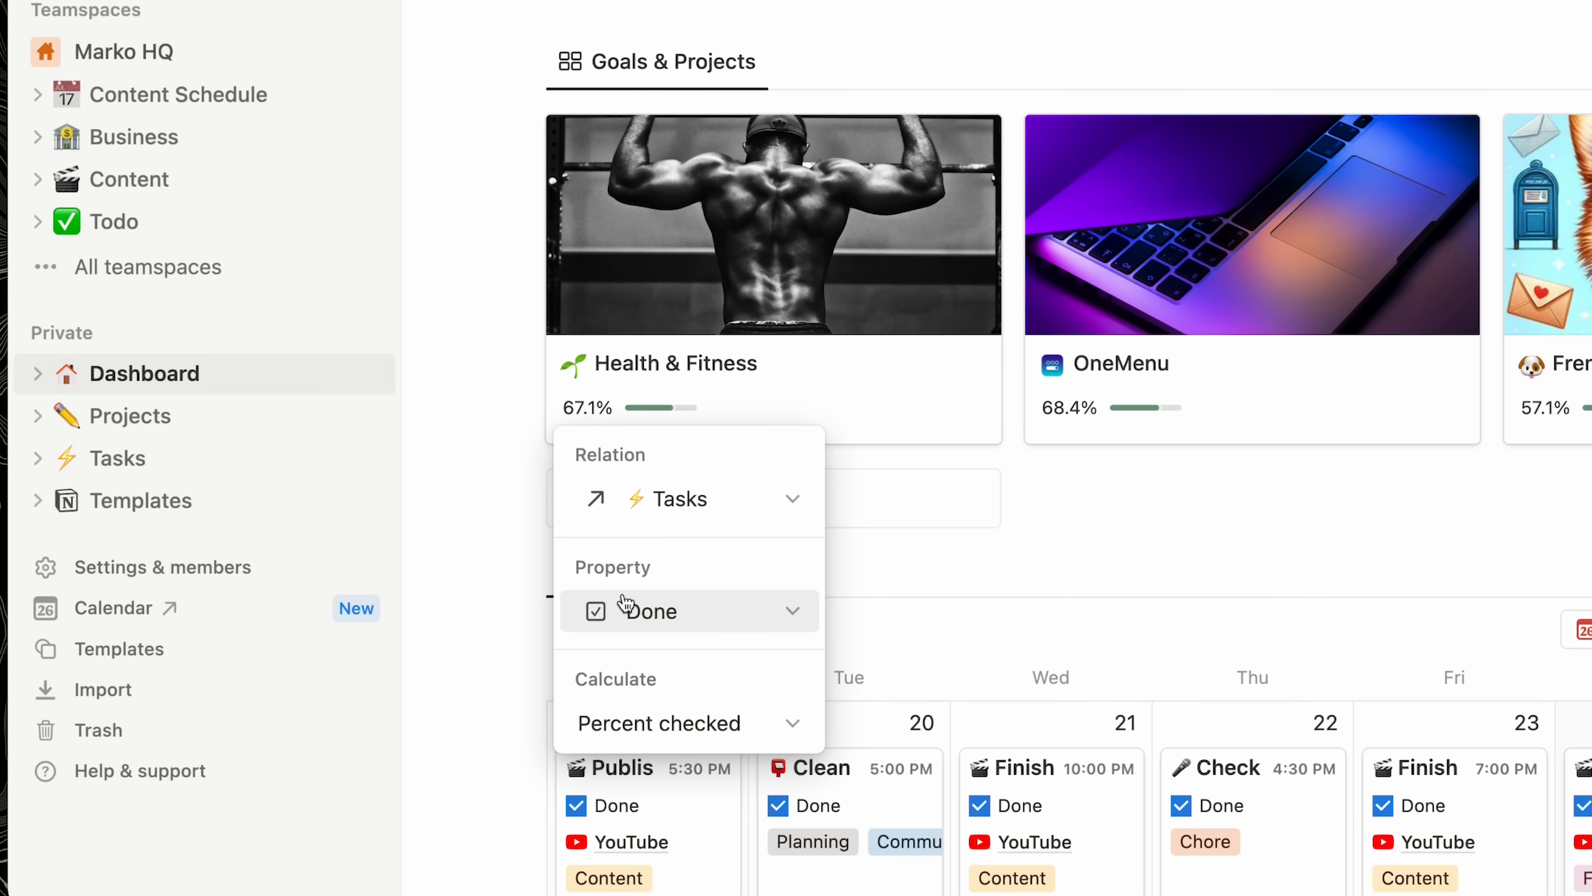
mouse_move(607, 724)
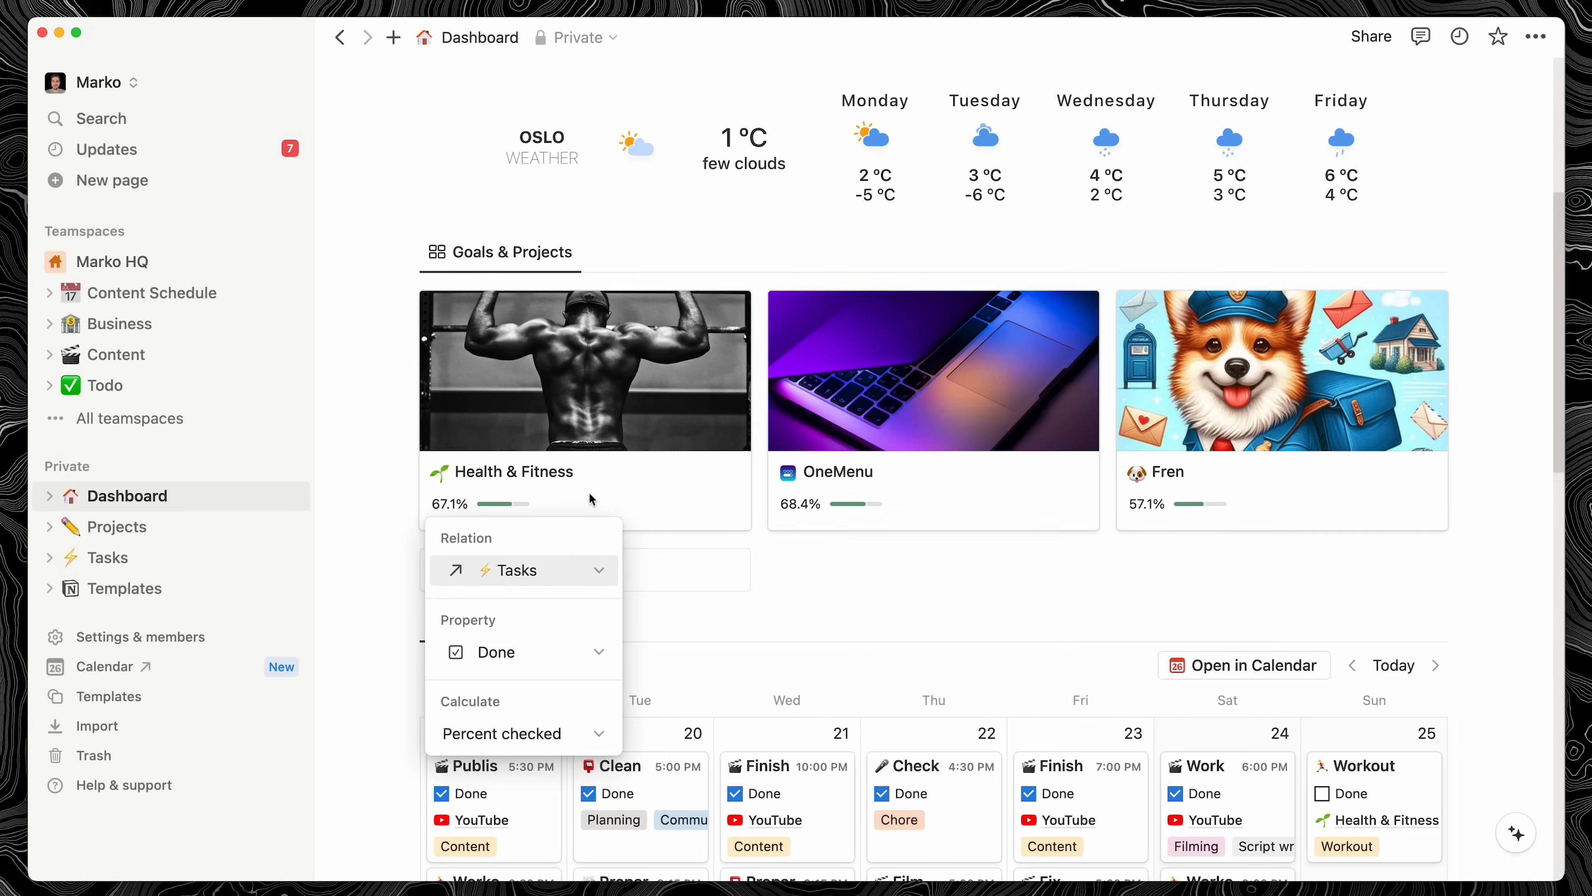
Open the Health & Fitness page in peek view with its goal, 67.1% completion and 152 tasks
left_click(515, 471)
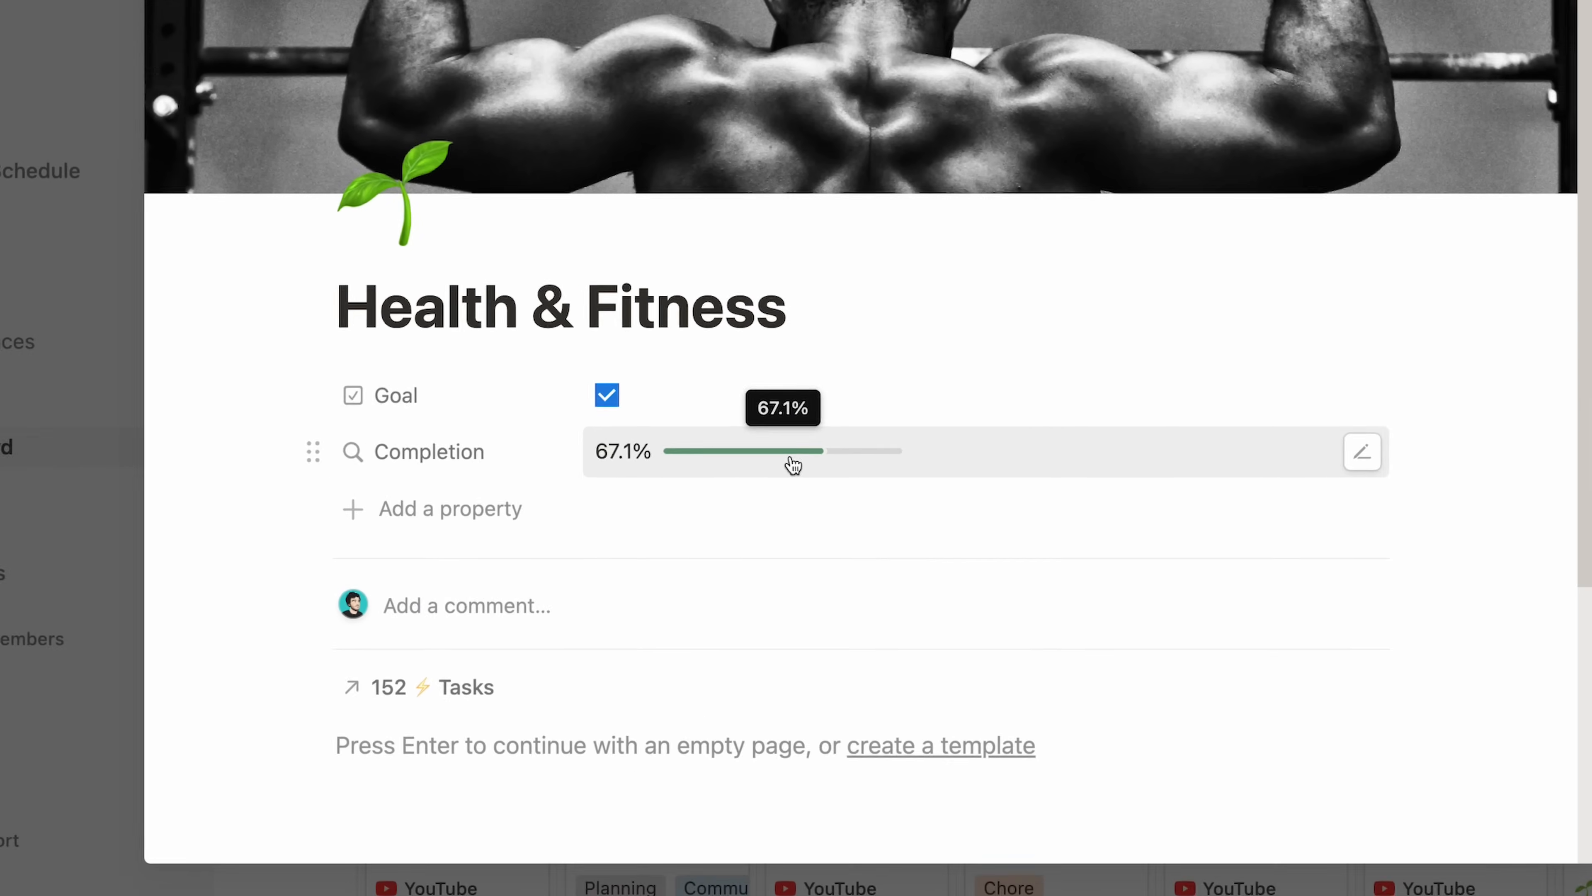
Open Customize page for all Projects pages and the Tasks section's display options
left_click(1299, 115)
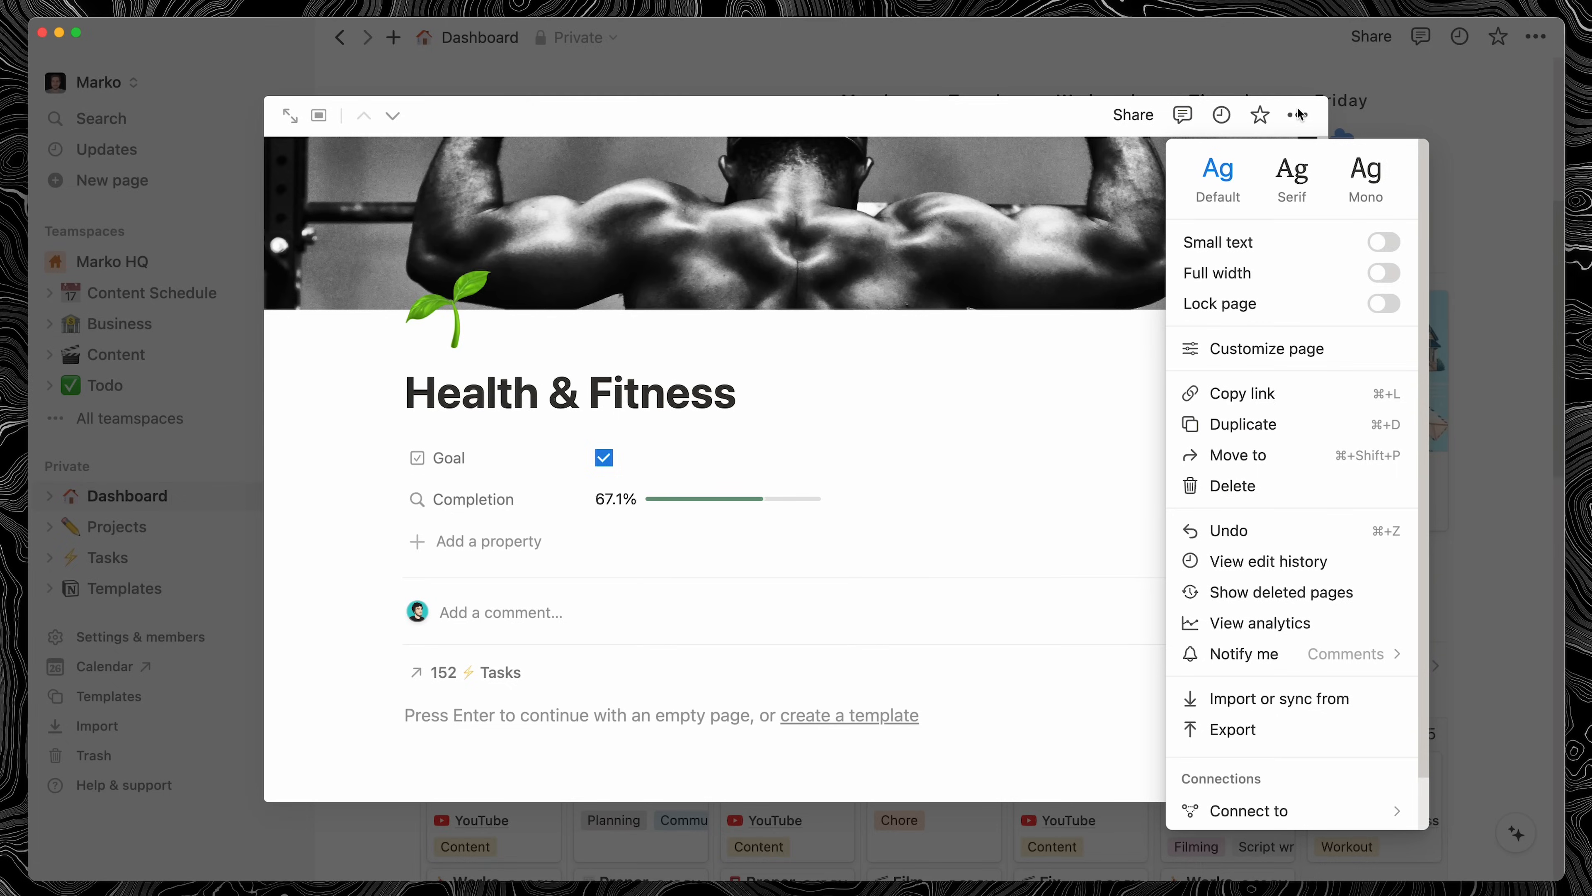
left_click(1266, 348)
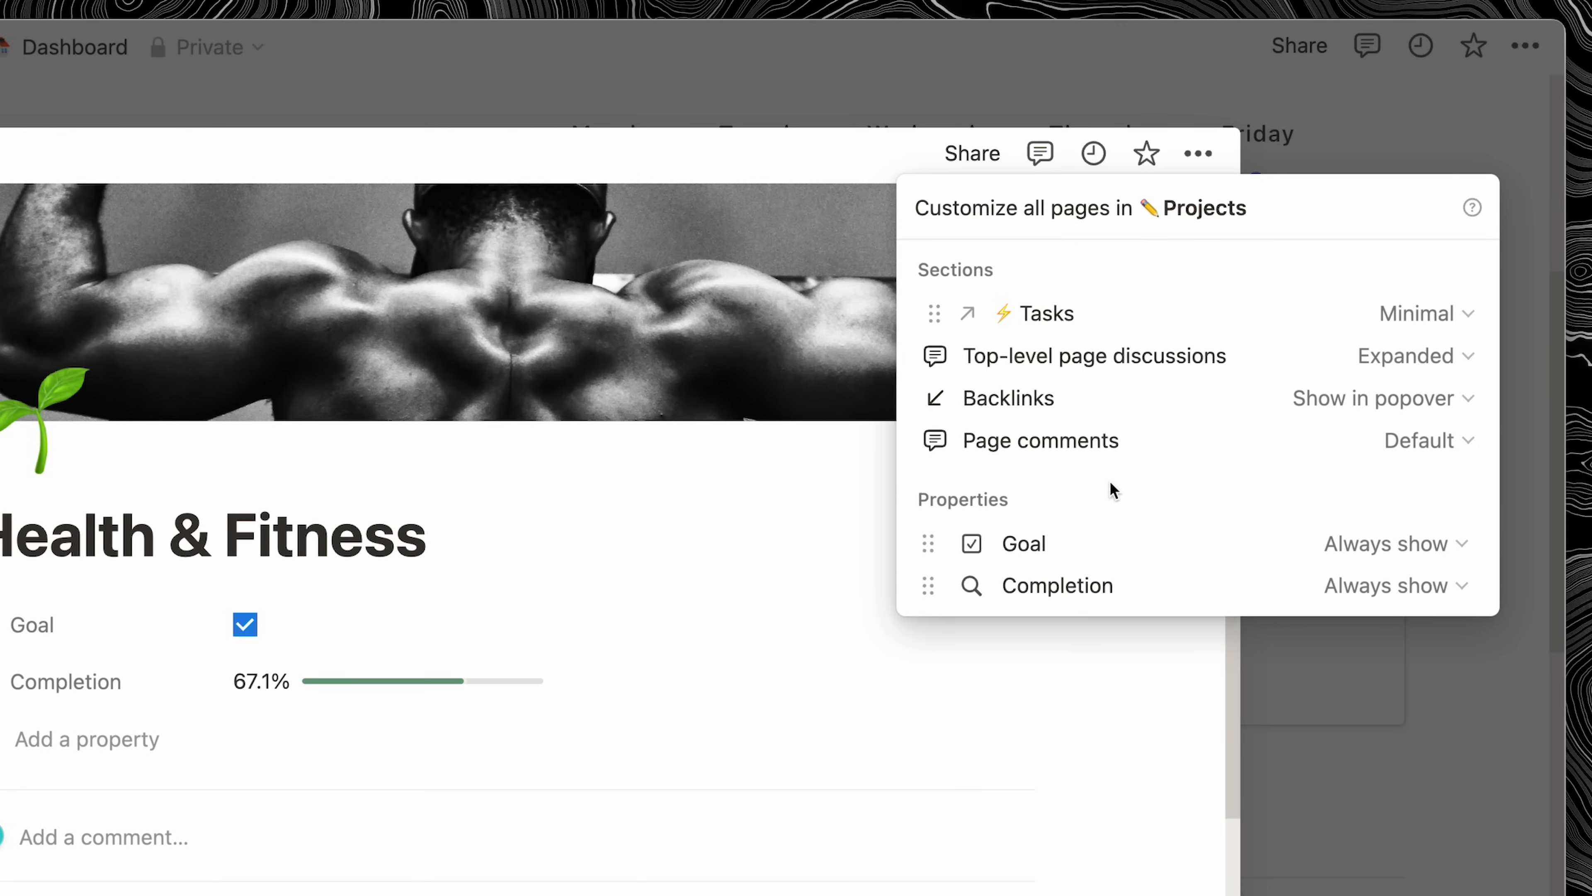
mouse_move(1422, 312)
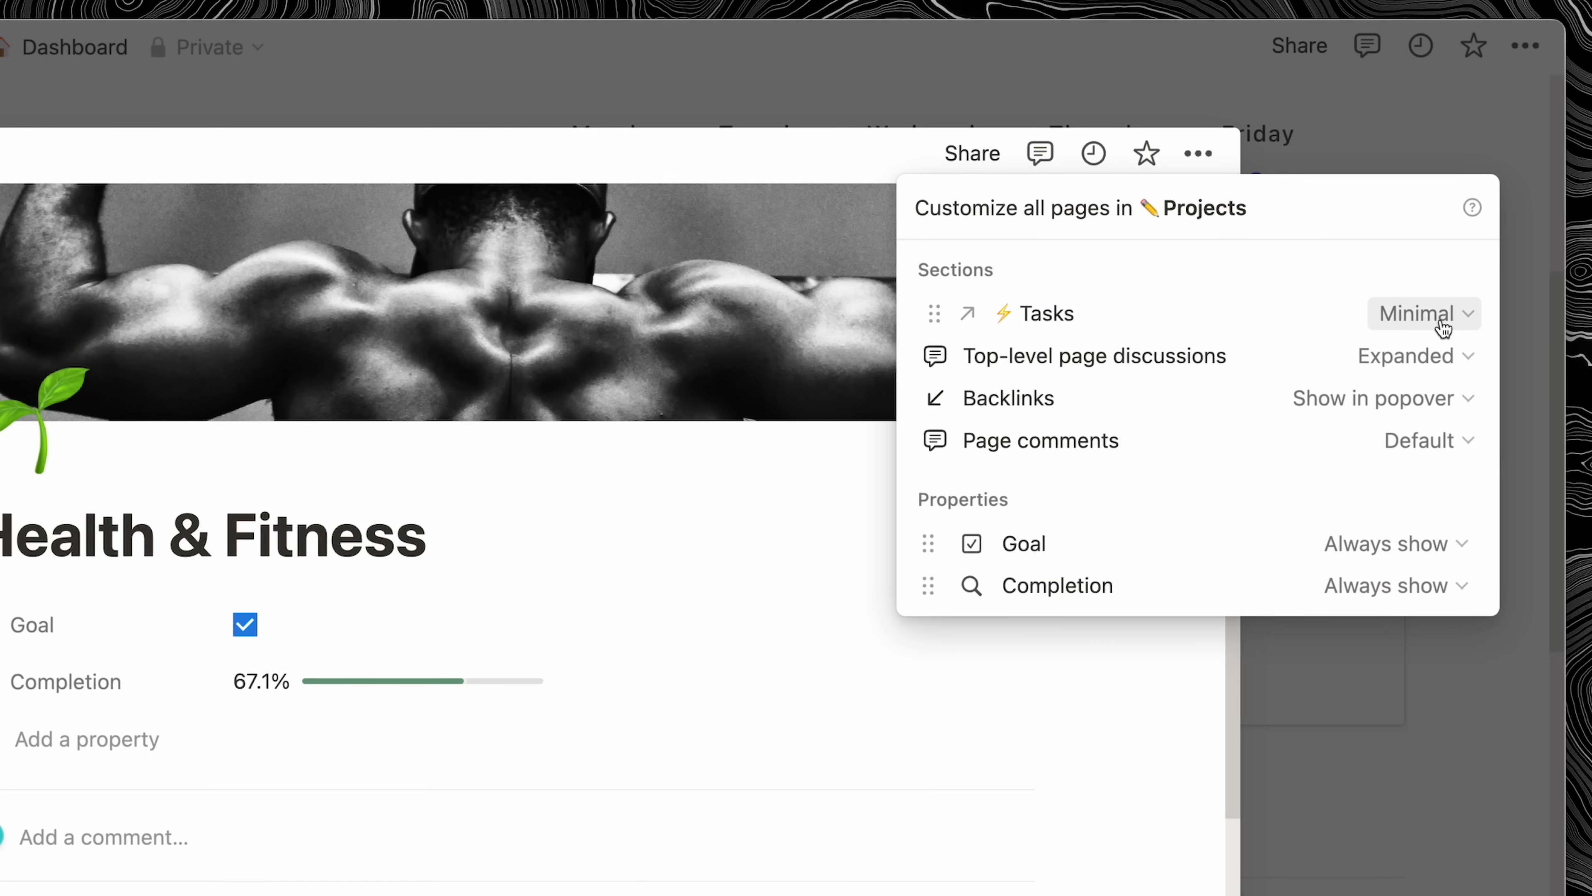
left_click(1421, 312)
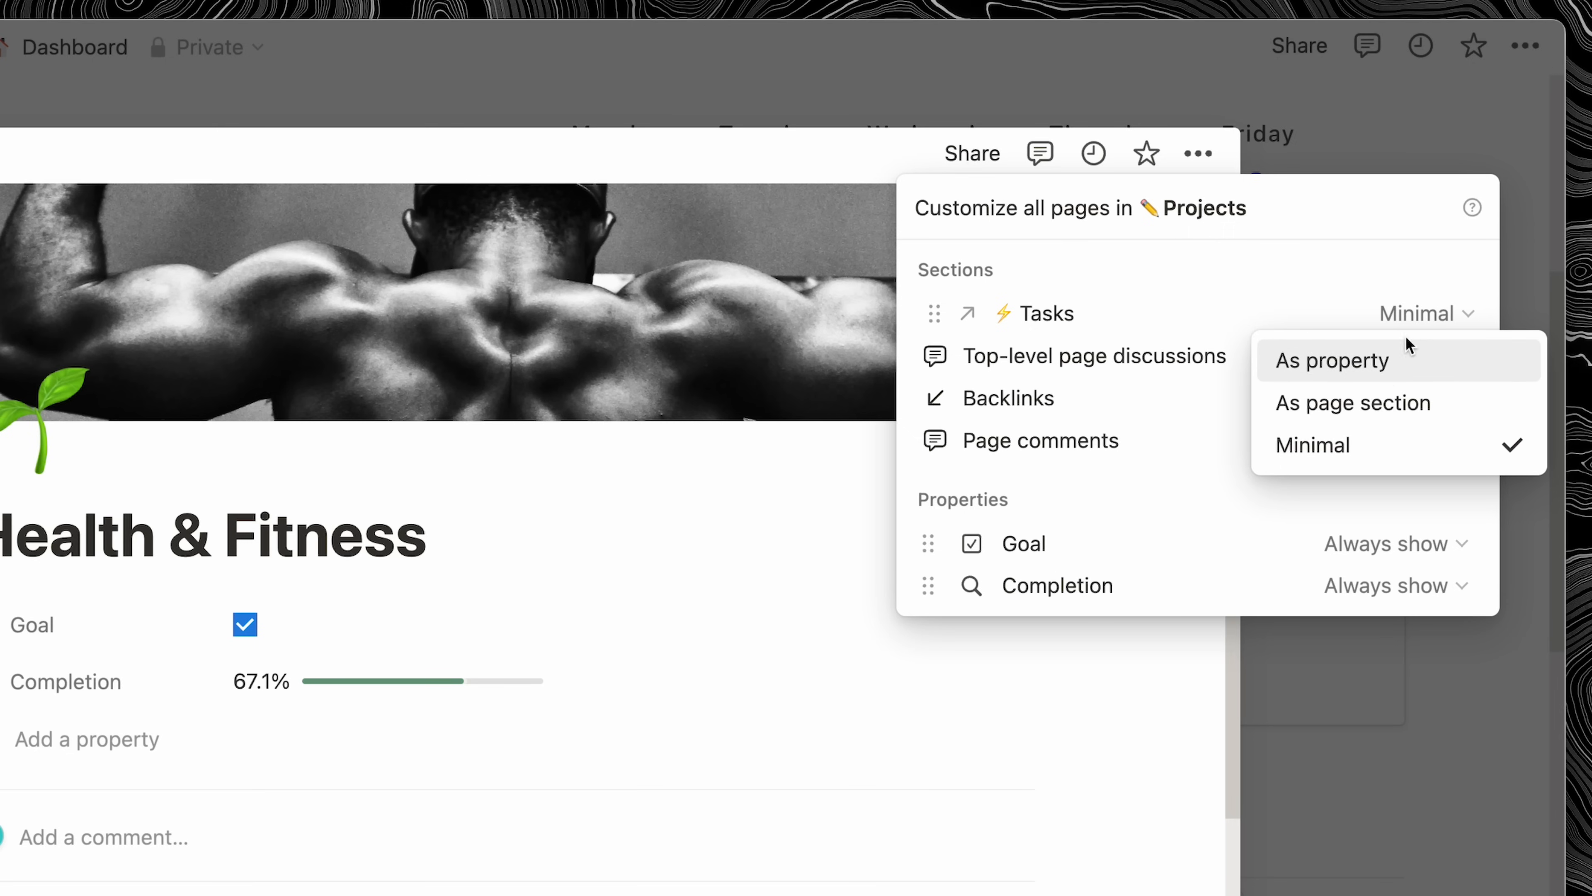
mouse_move(1397, 445)
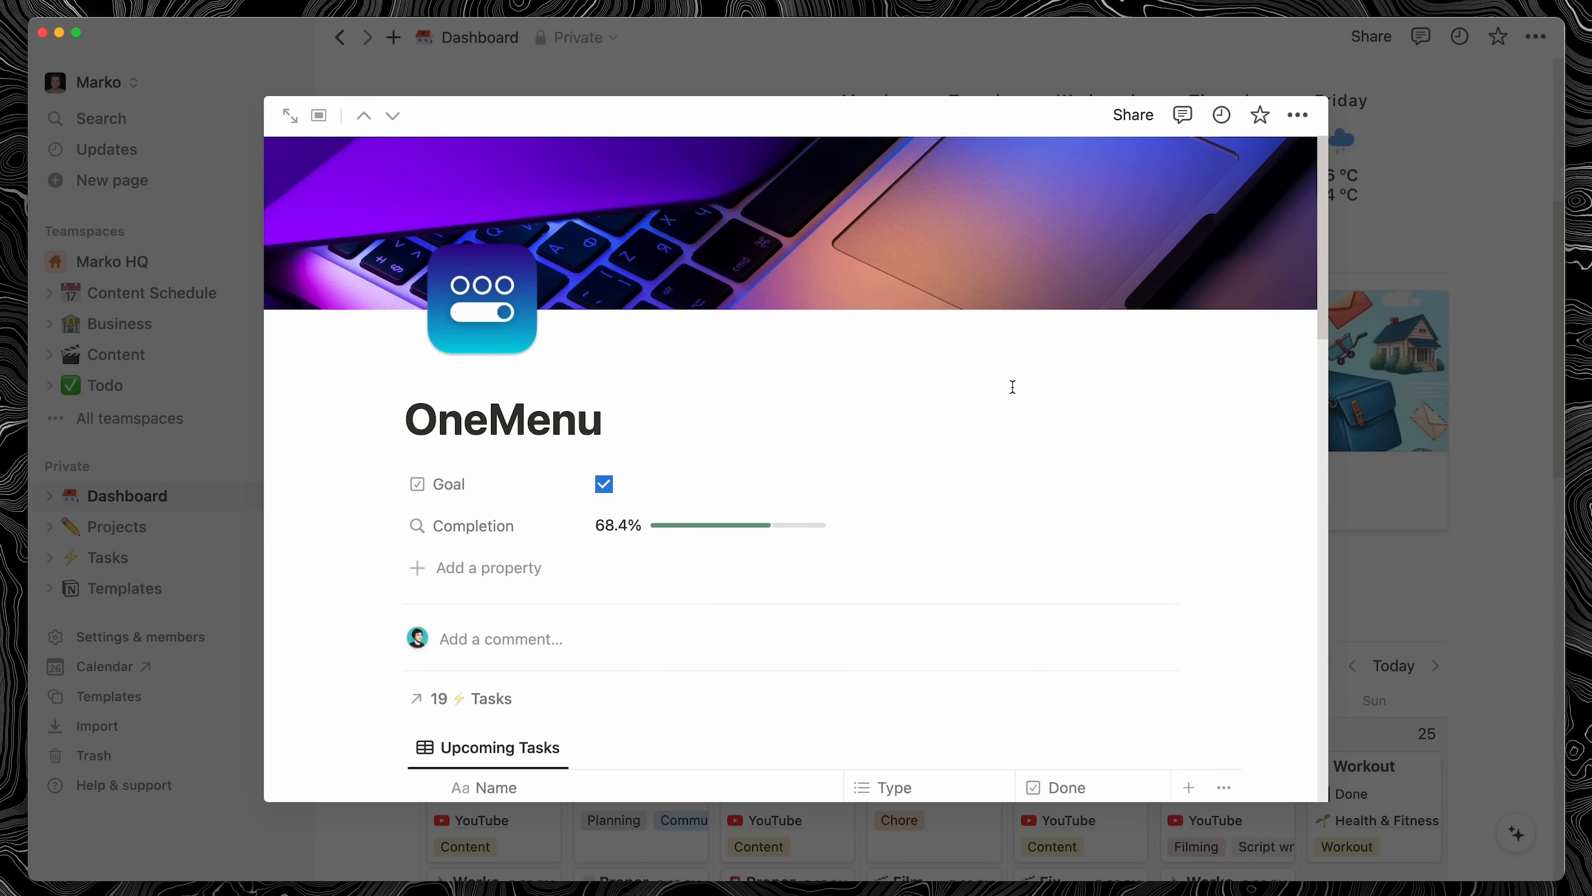
Insert a new linked Tasks table on the OneMenu page via /table
scroll("down", 3)
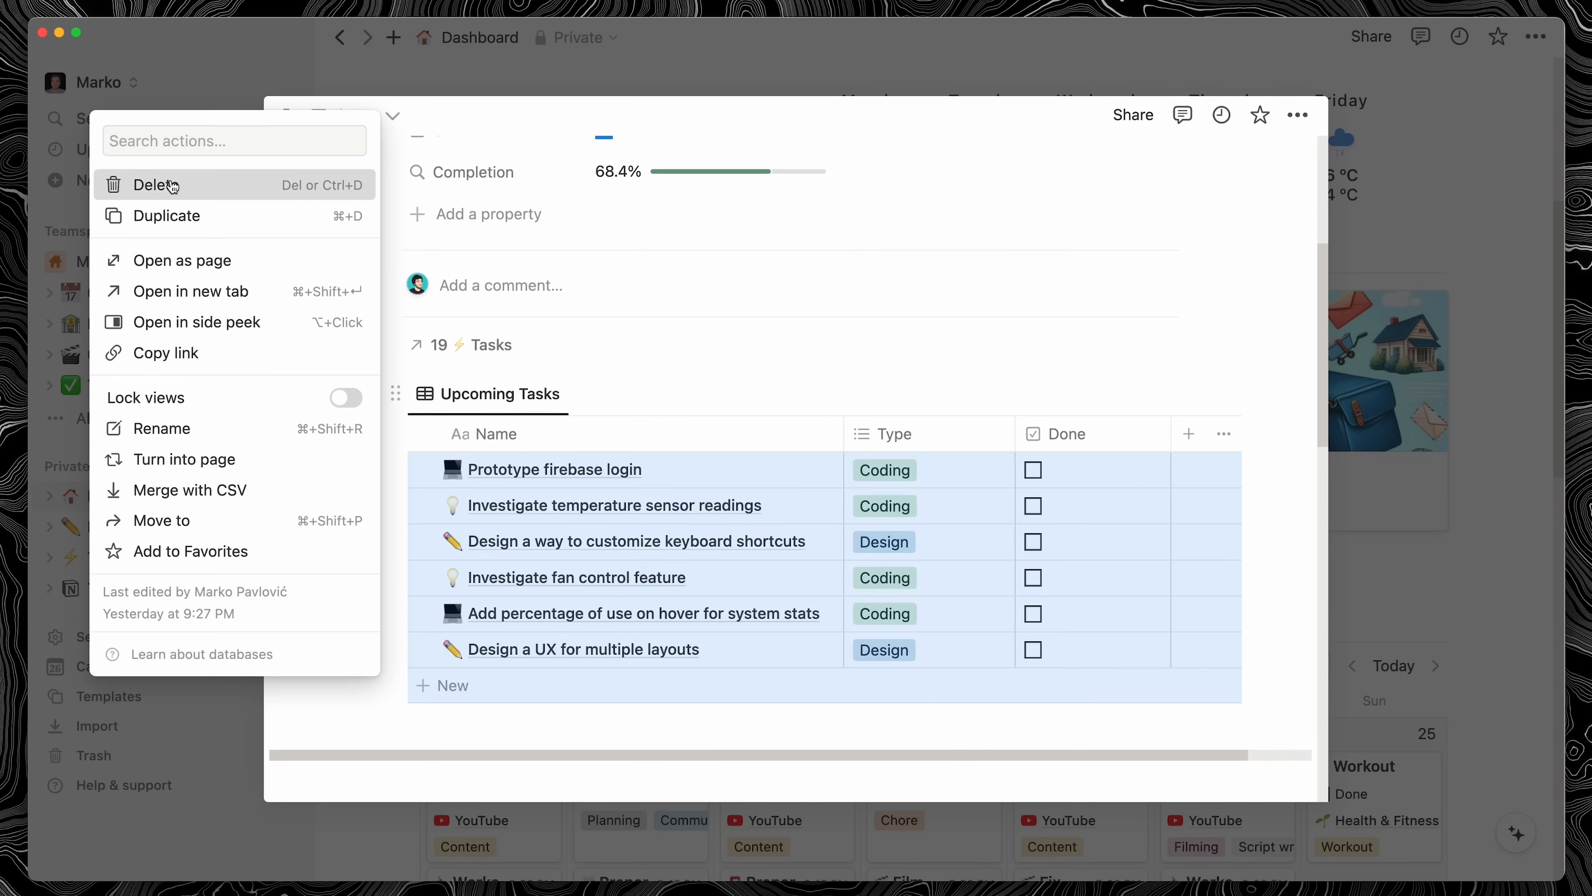
type("/ta")
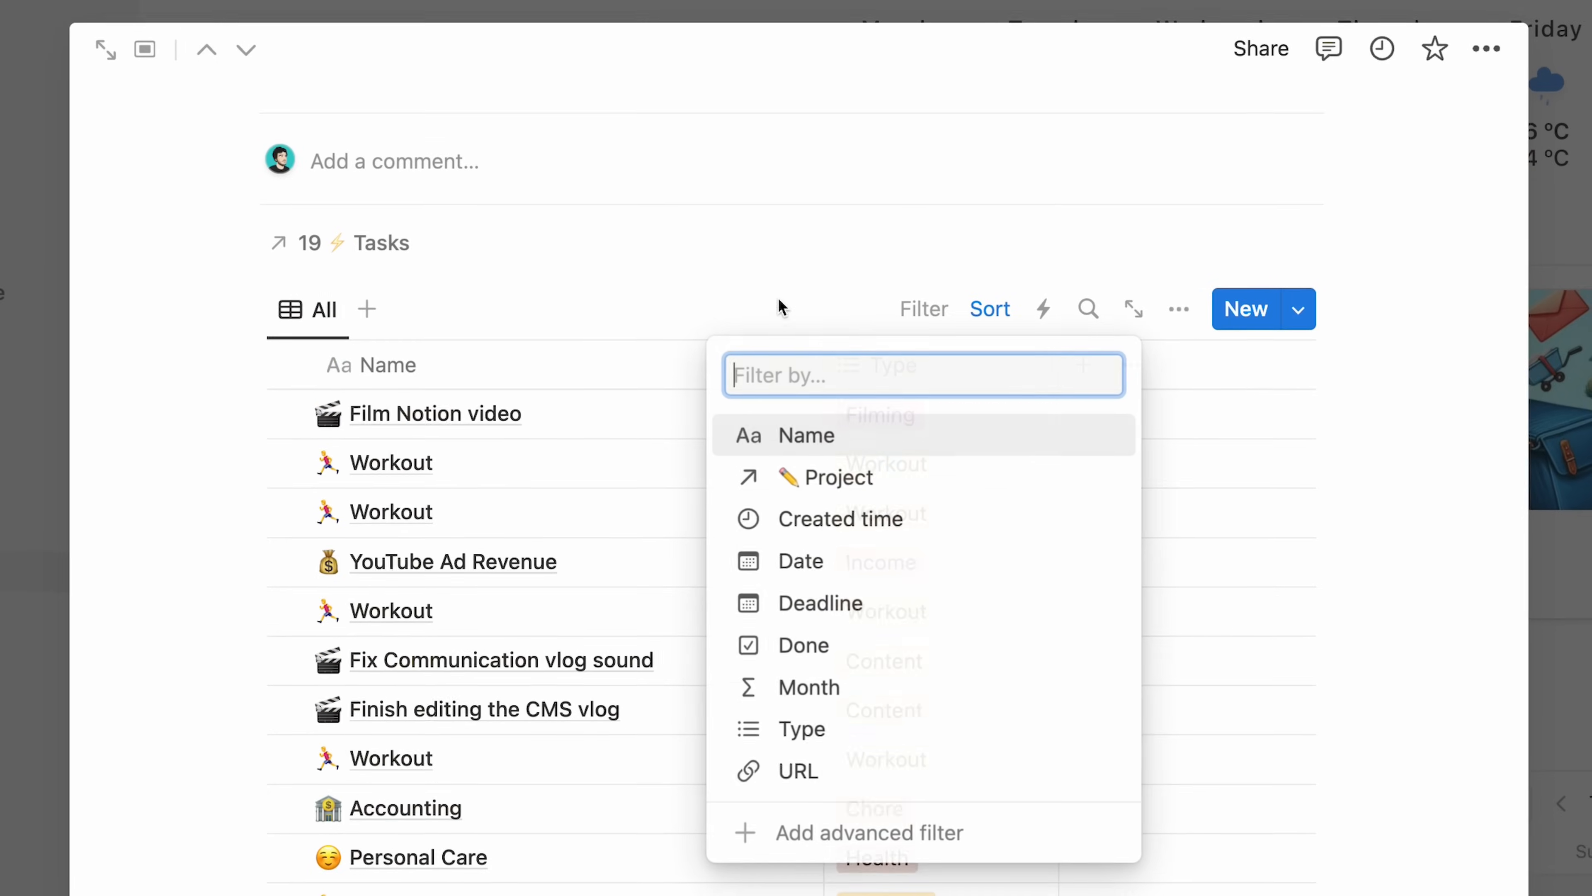
Filter the table to Project contains OneMenu and Done is Unchecked
left_click(824, 477)
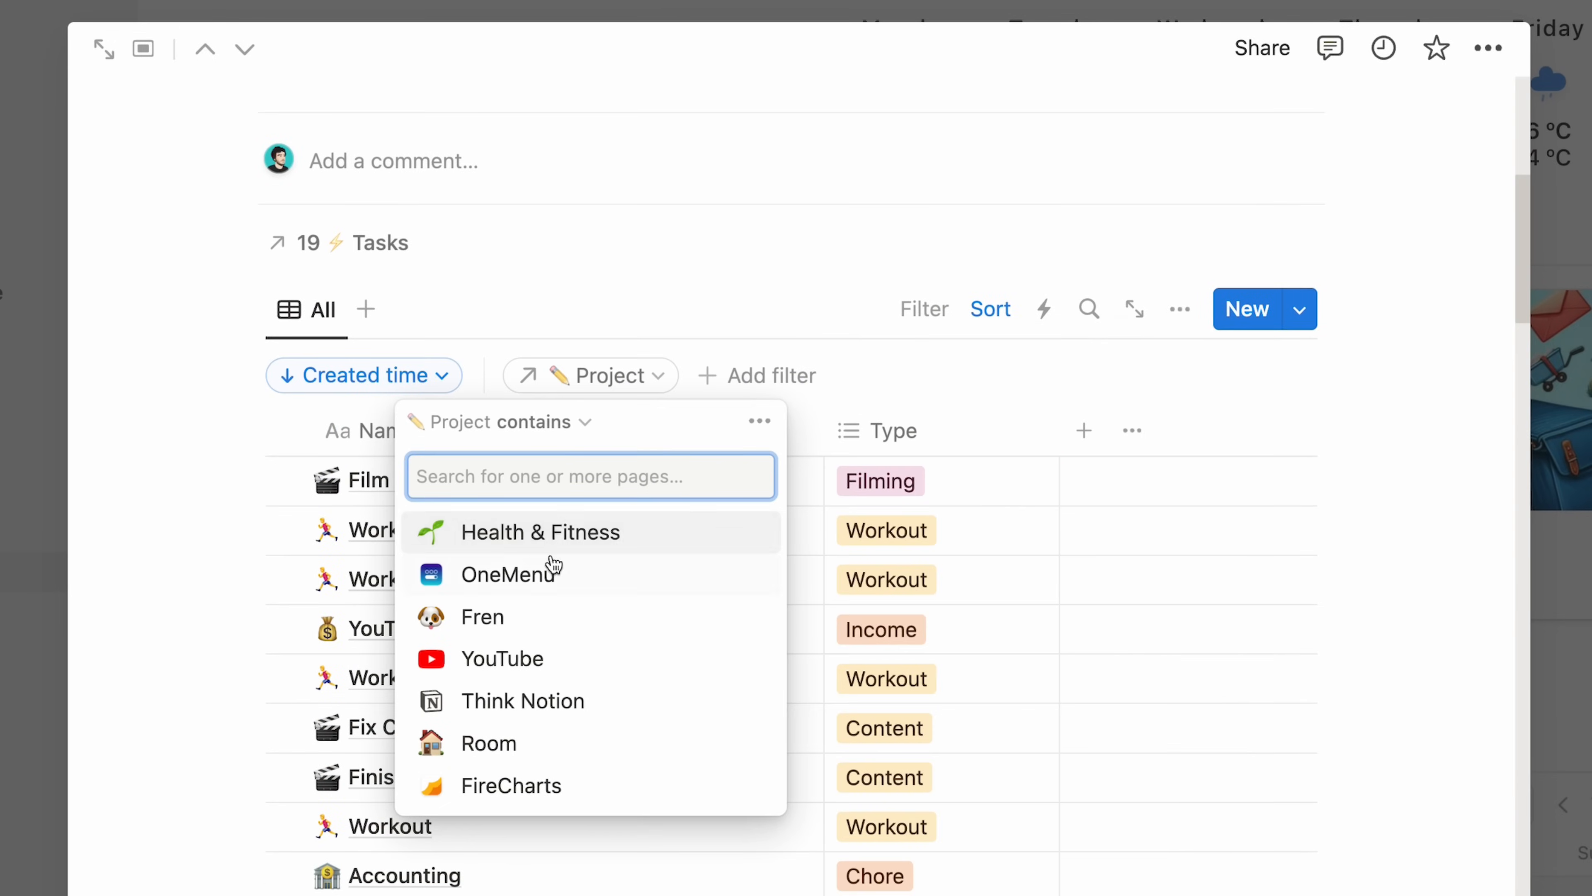
left_click(511, 573)
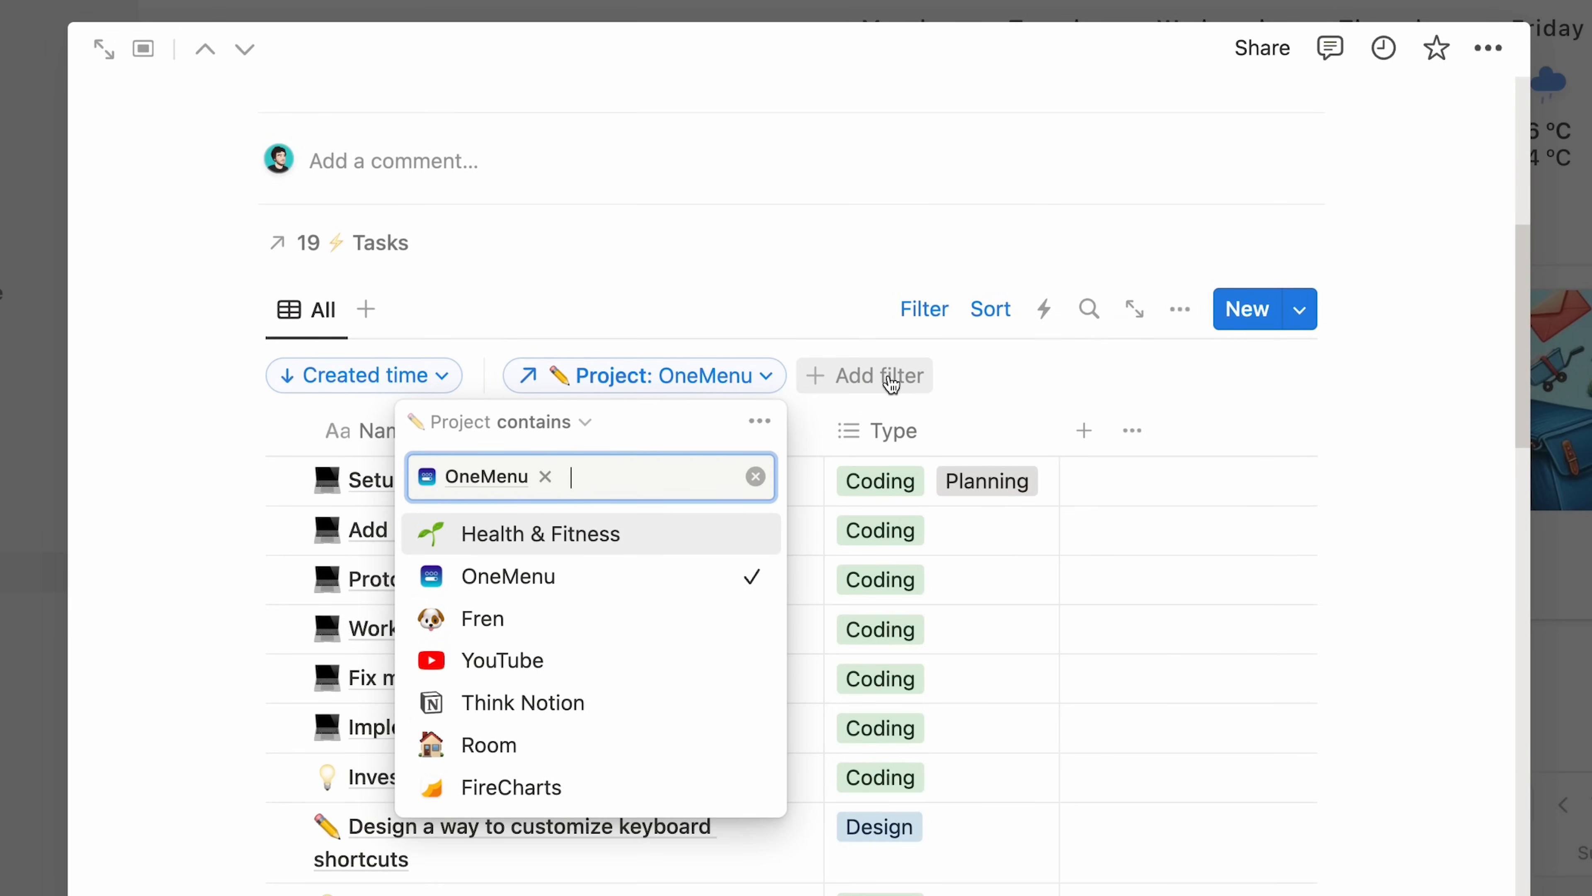
left_click(865, 376)
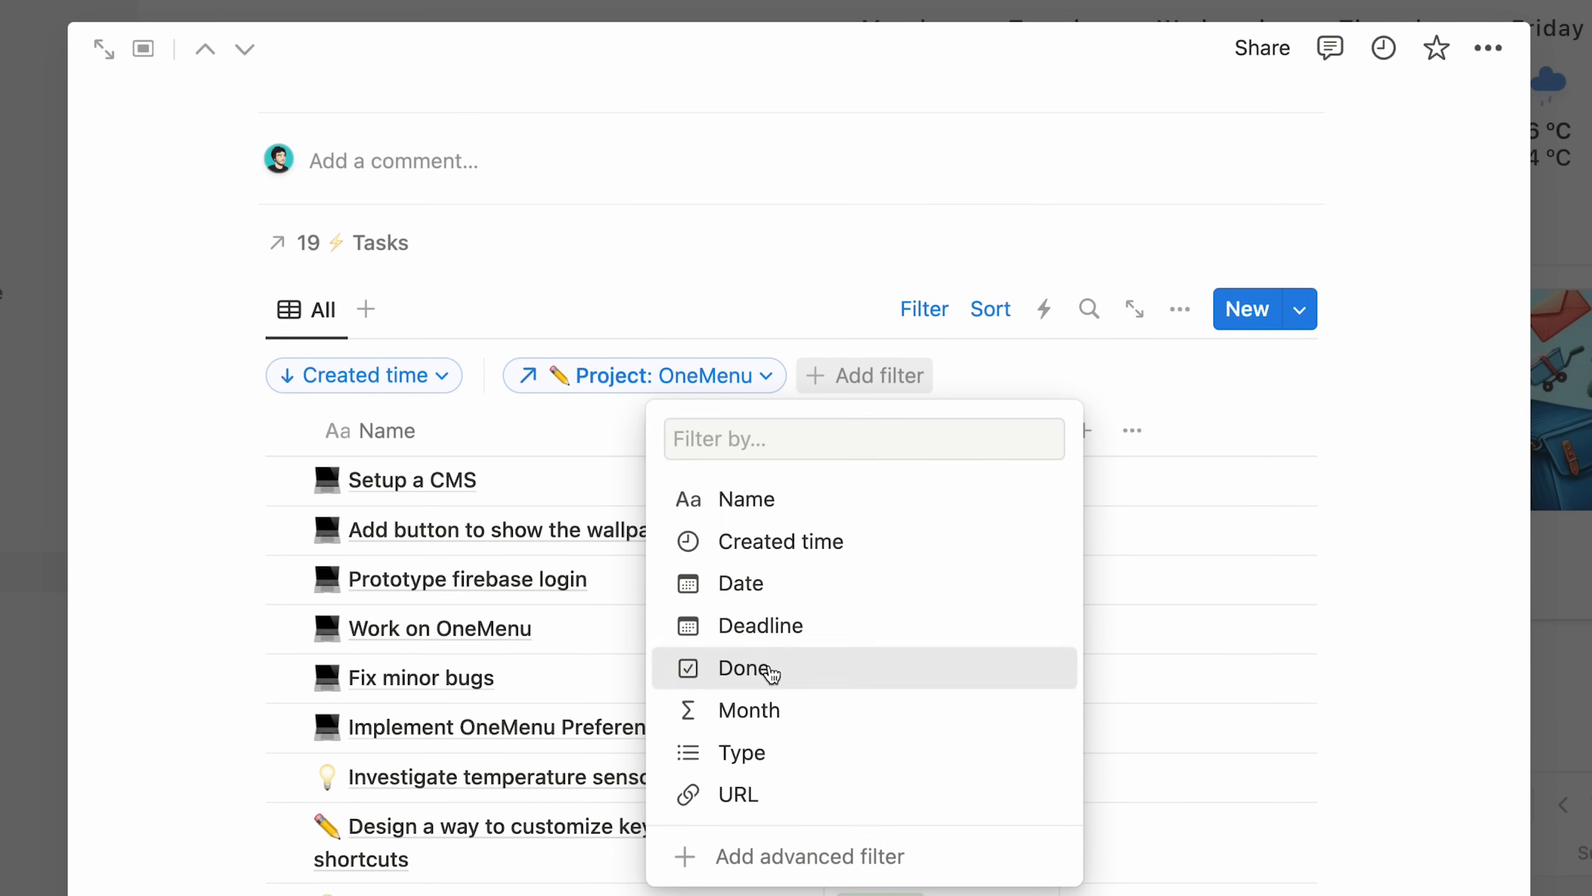
left_click(746, 668)
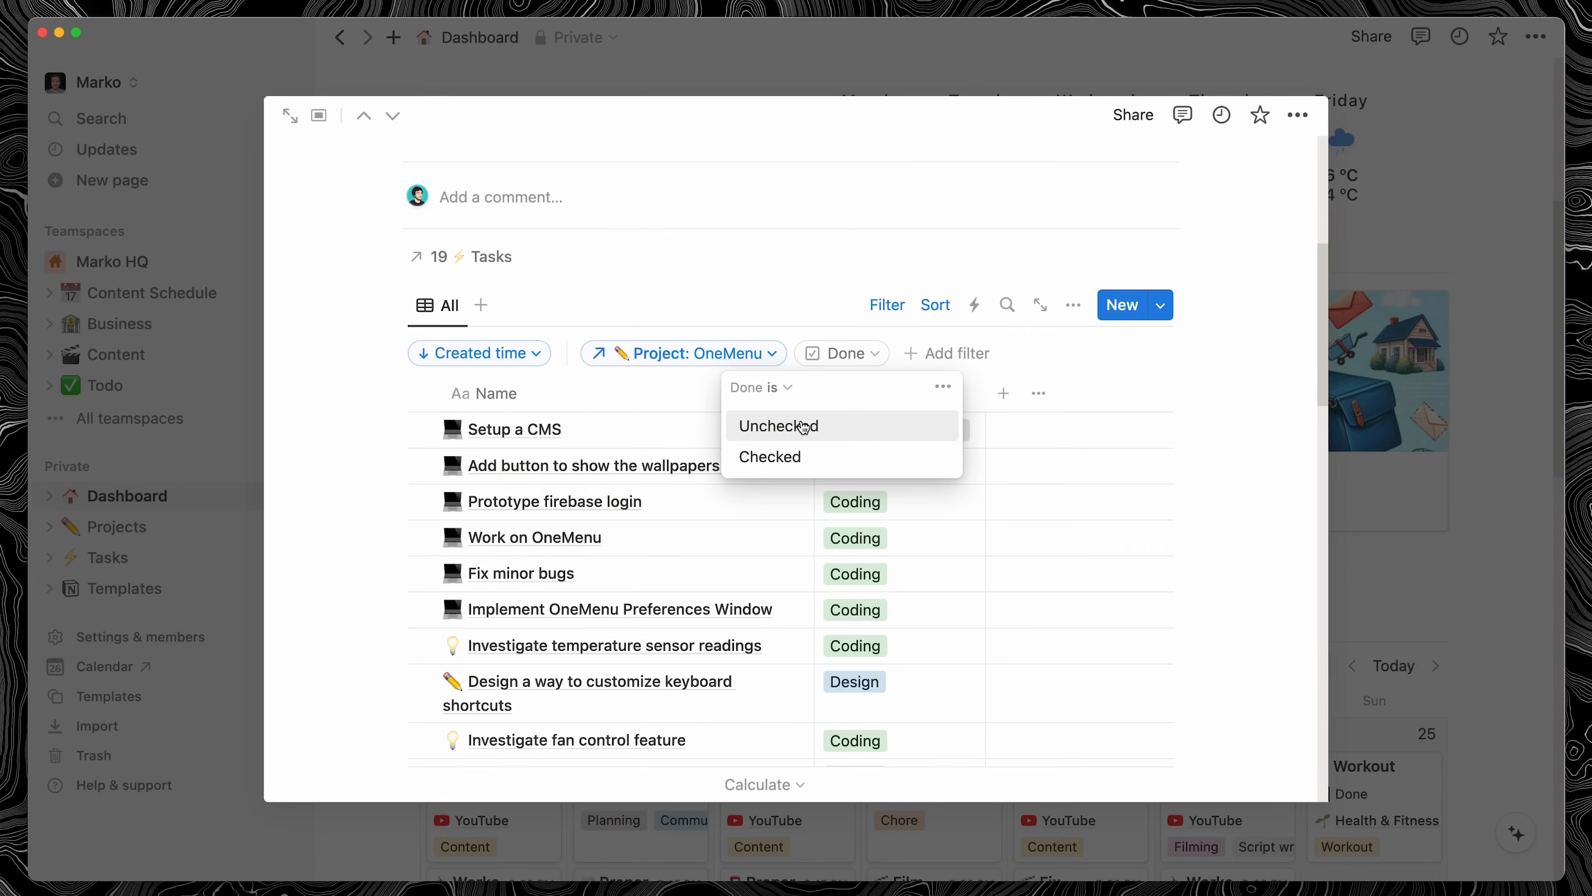
left_click(778, 426)
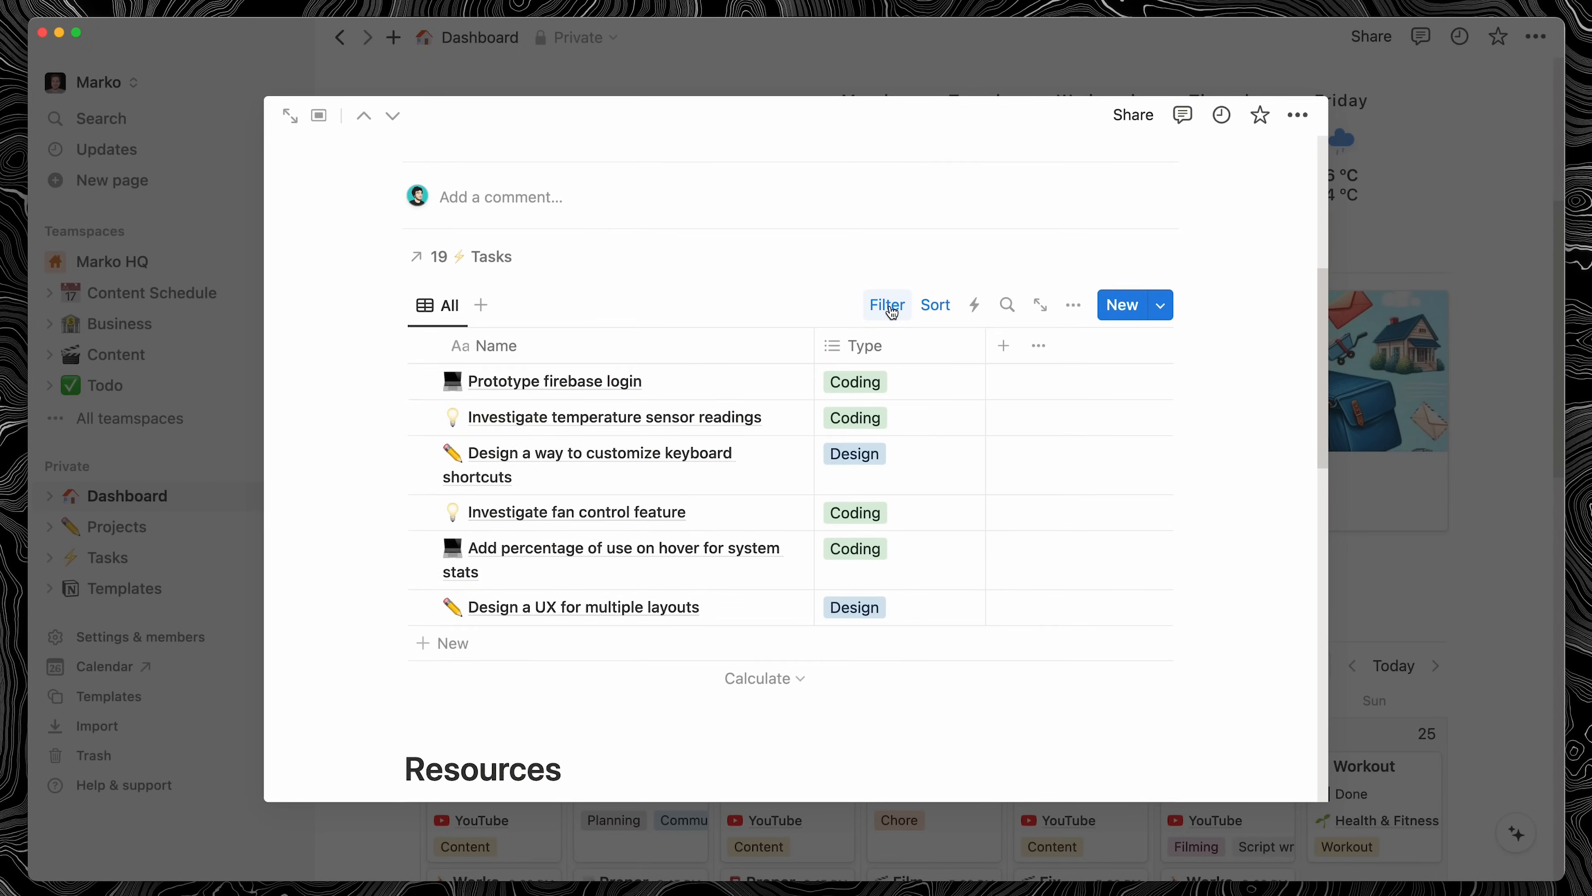
Rename the view to 'Upcoming tasks' and open the new 'Clean up the code' task
left_click(1072, 304)
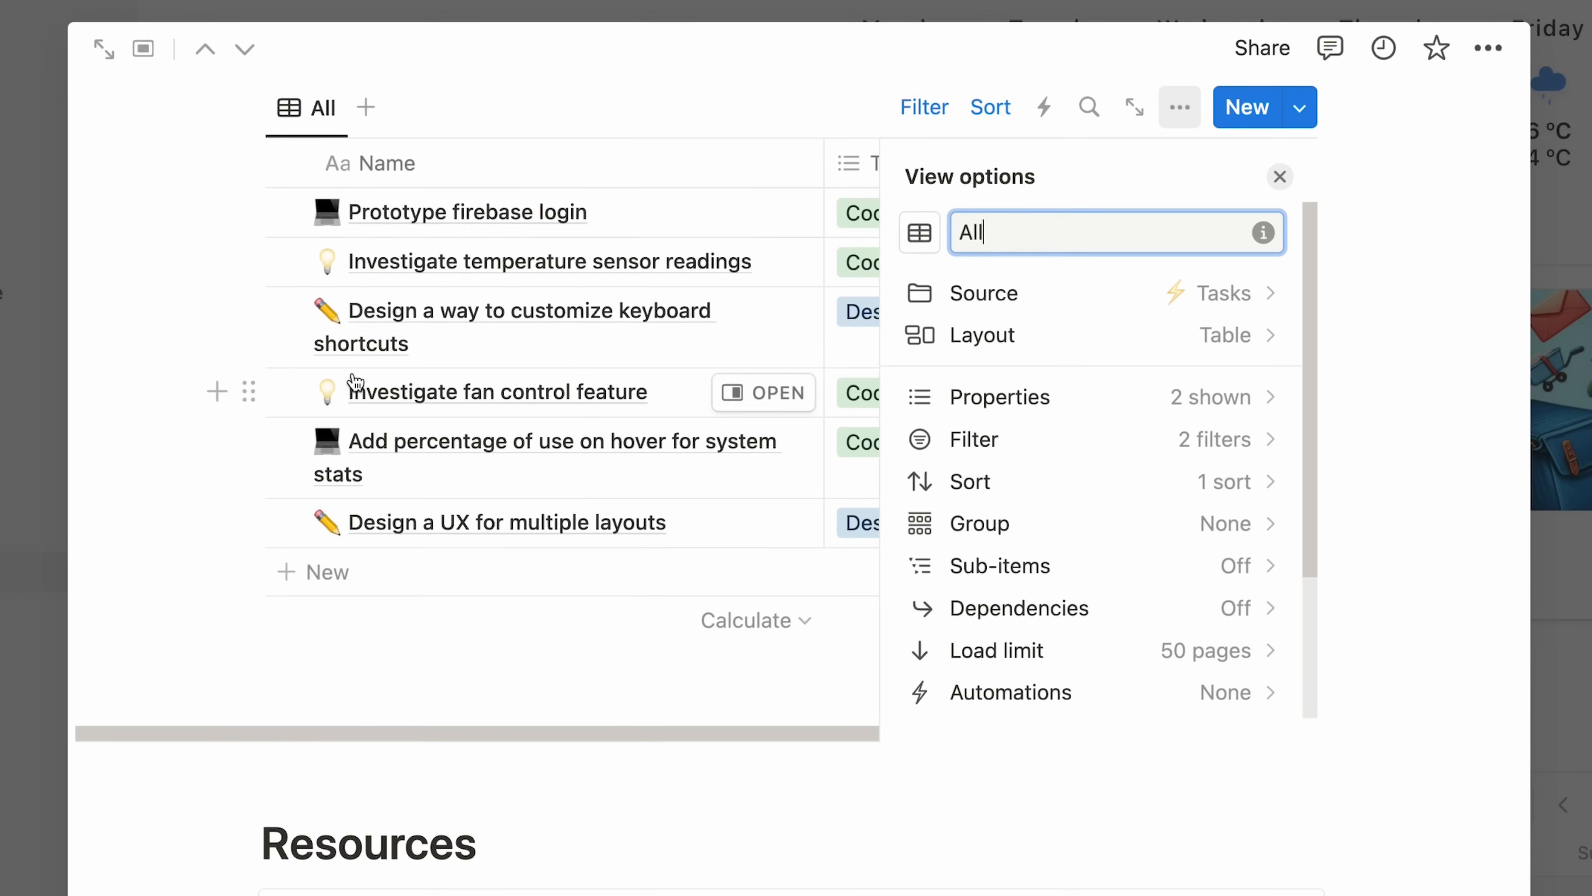
type("Upcoming tasks")
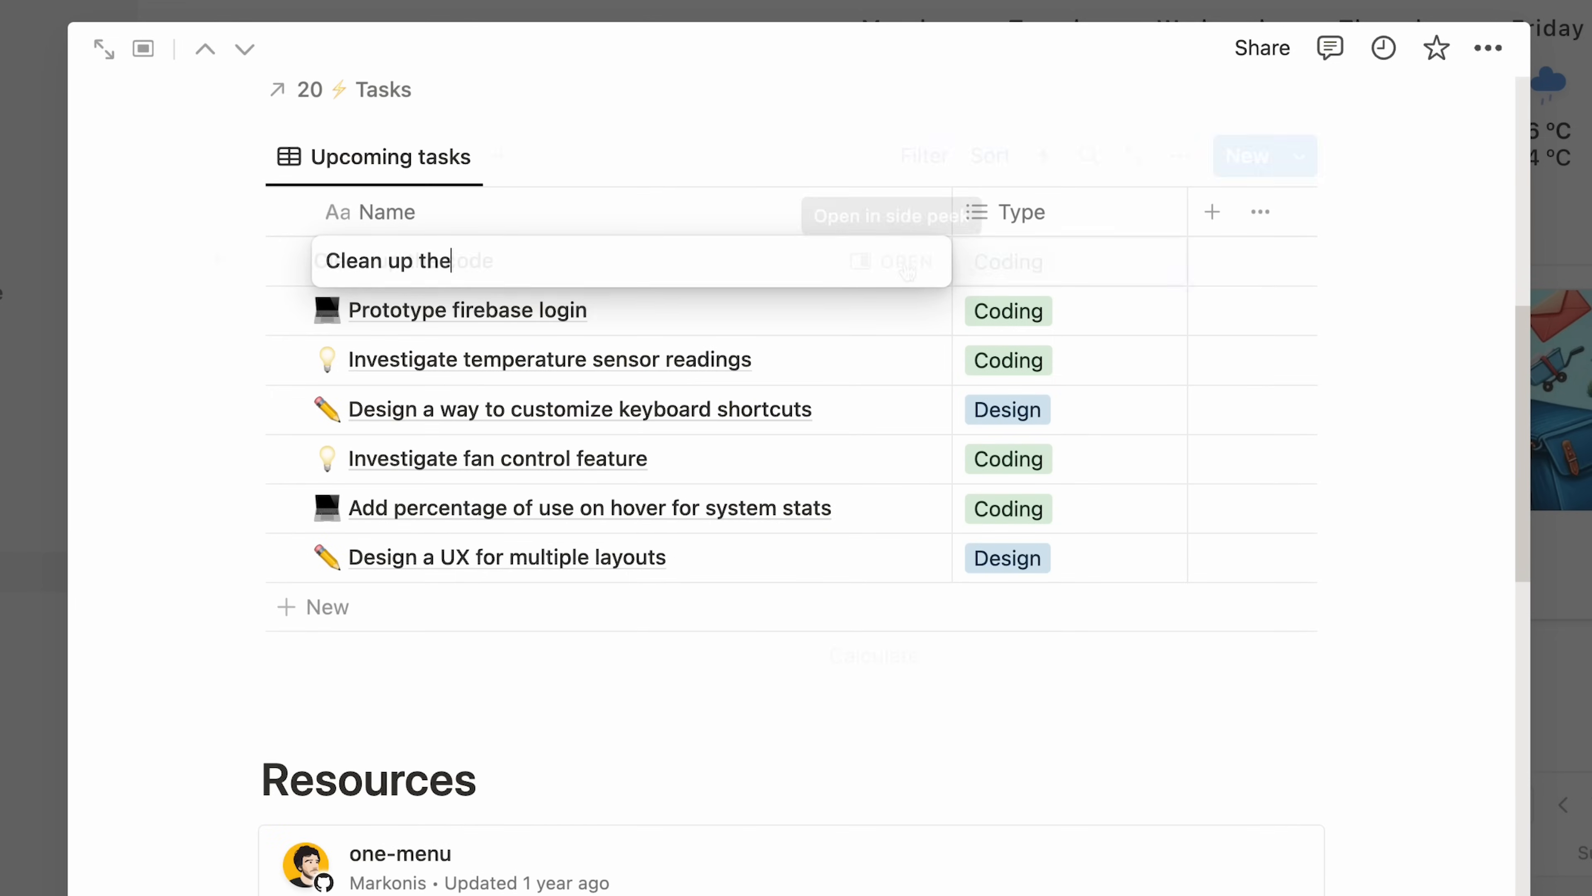
left_click(906, 261)
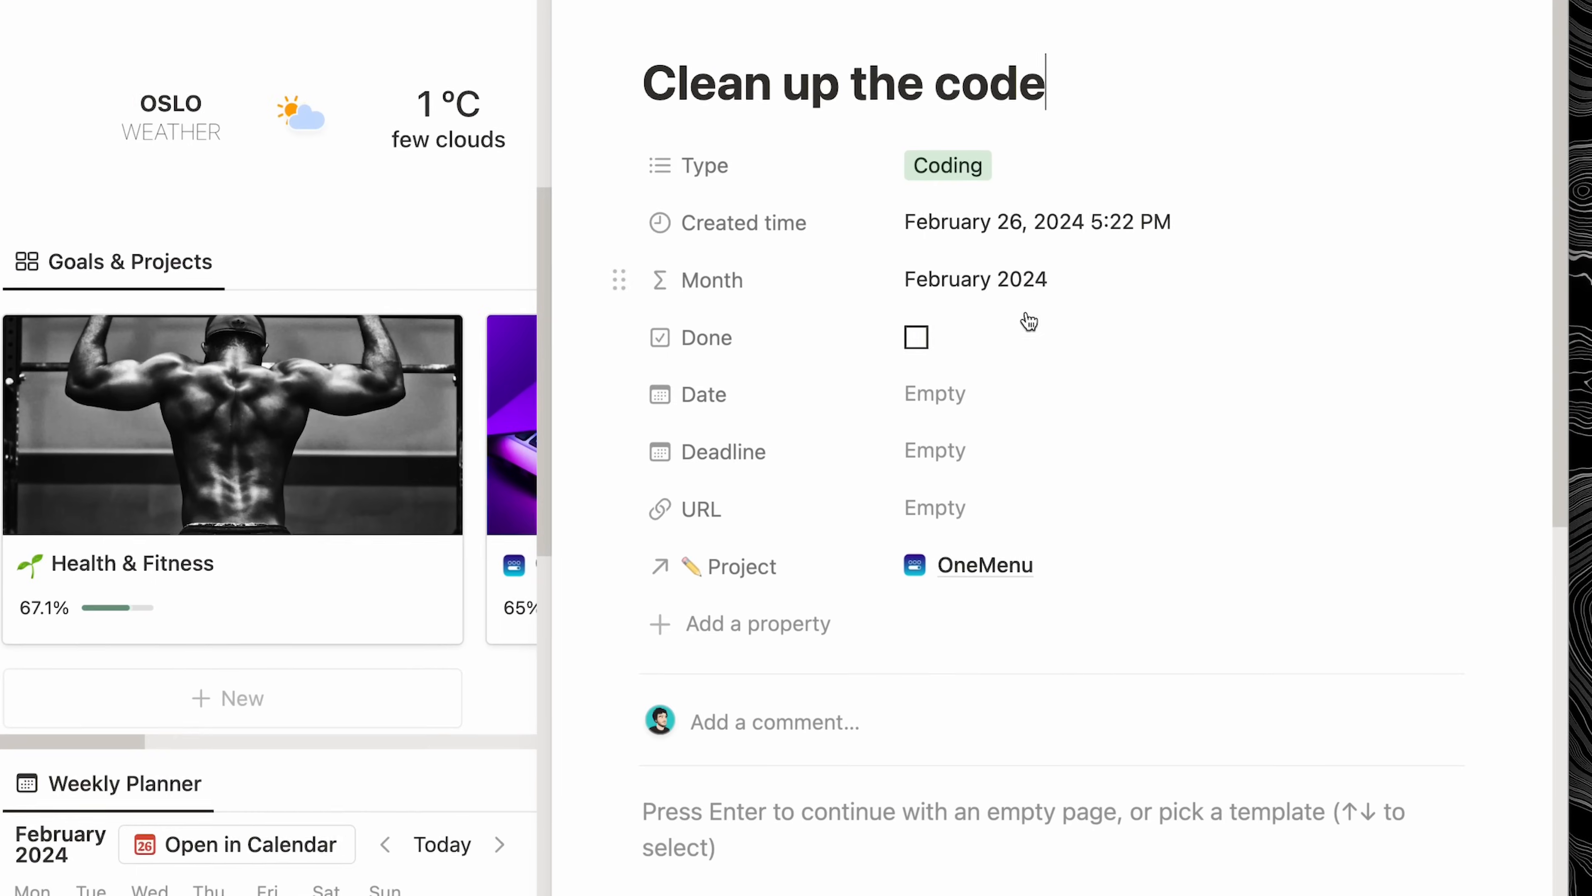